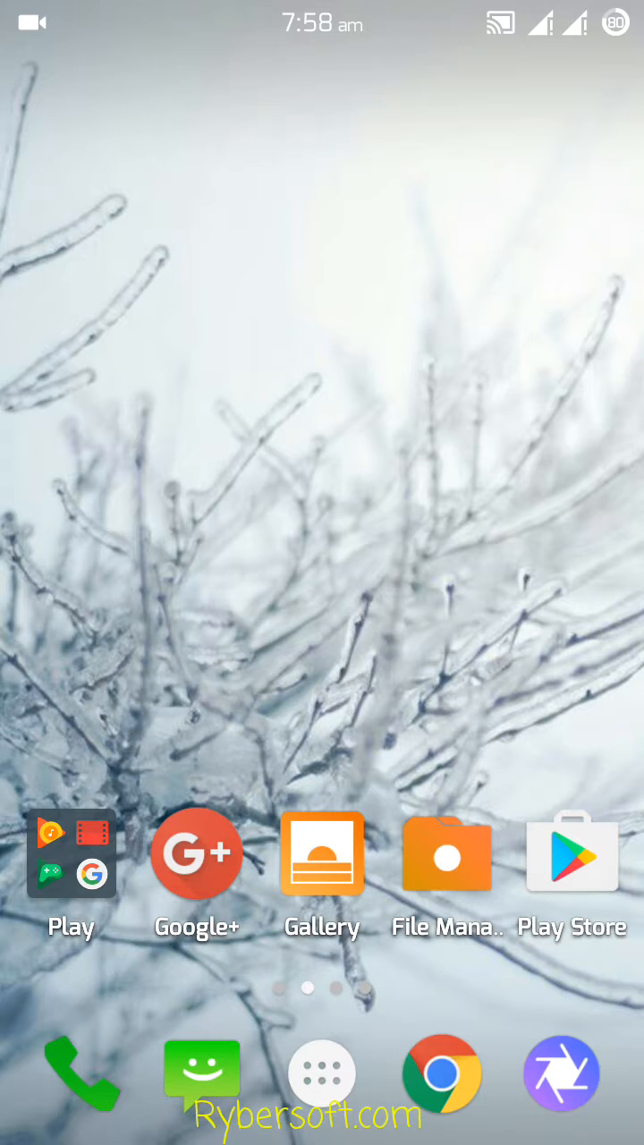
Pull down the notification shade and enter Settings at its wireless & networks list.
drag(322, 9, 322, 358)
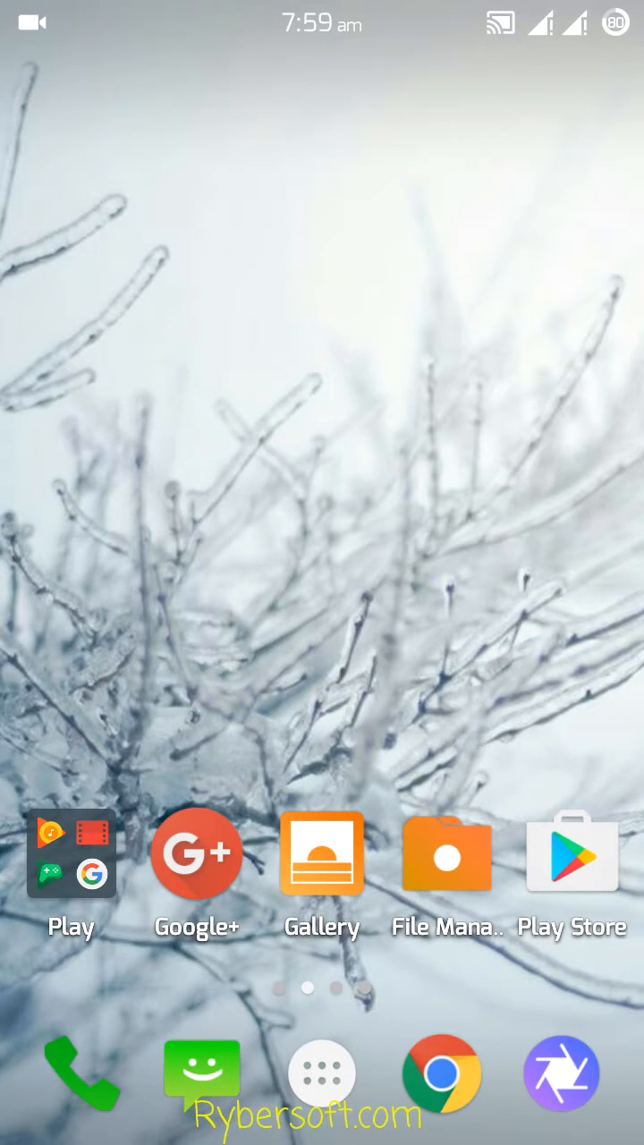
drag(322, 9, 322, 358)
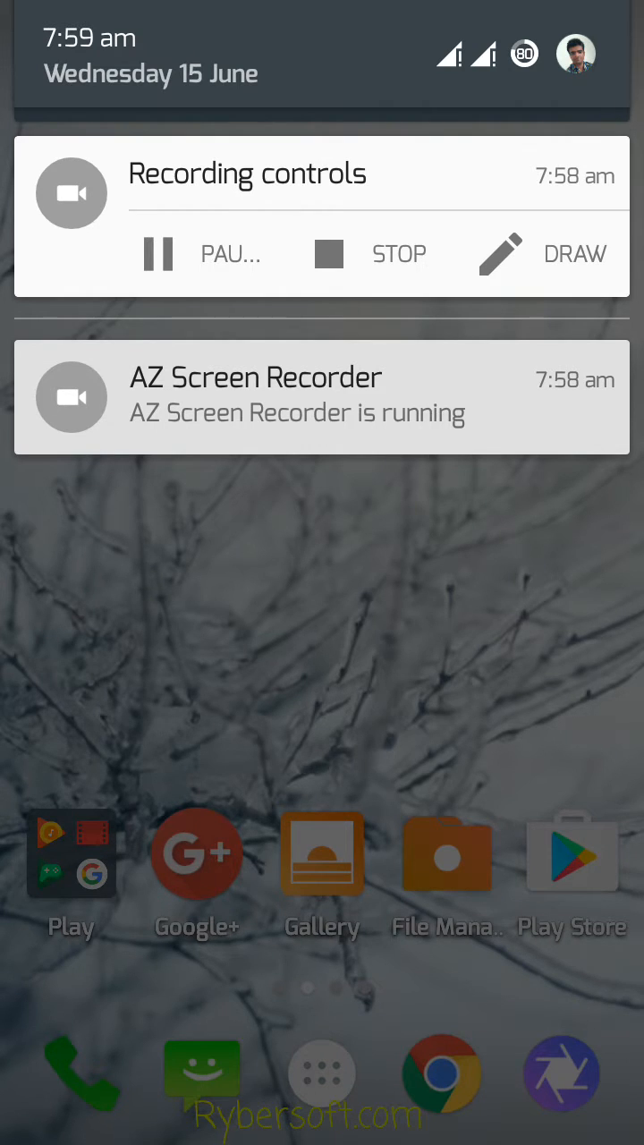
scroll(down, 3)
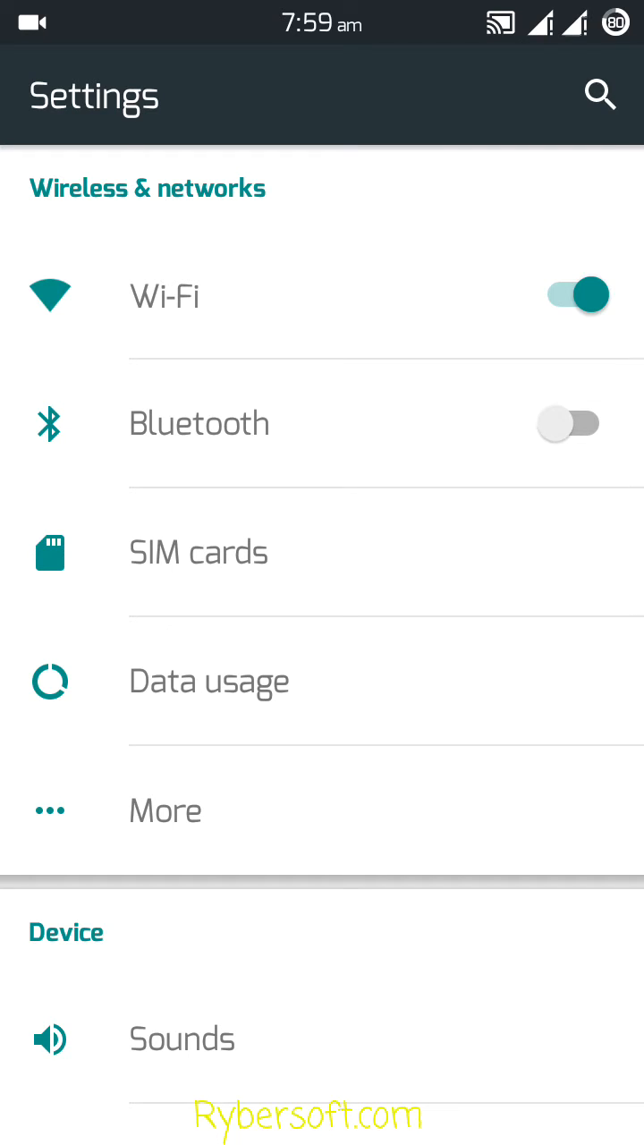
Show Data usage (58.92 MB in June) with its overflow options for background data and restrictions.
click(322, 680)
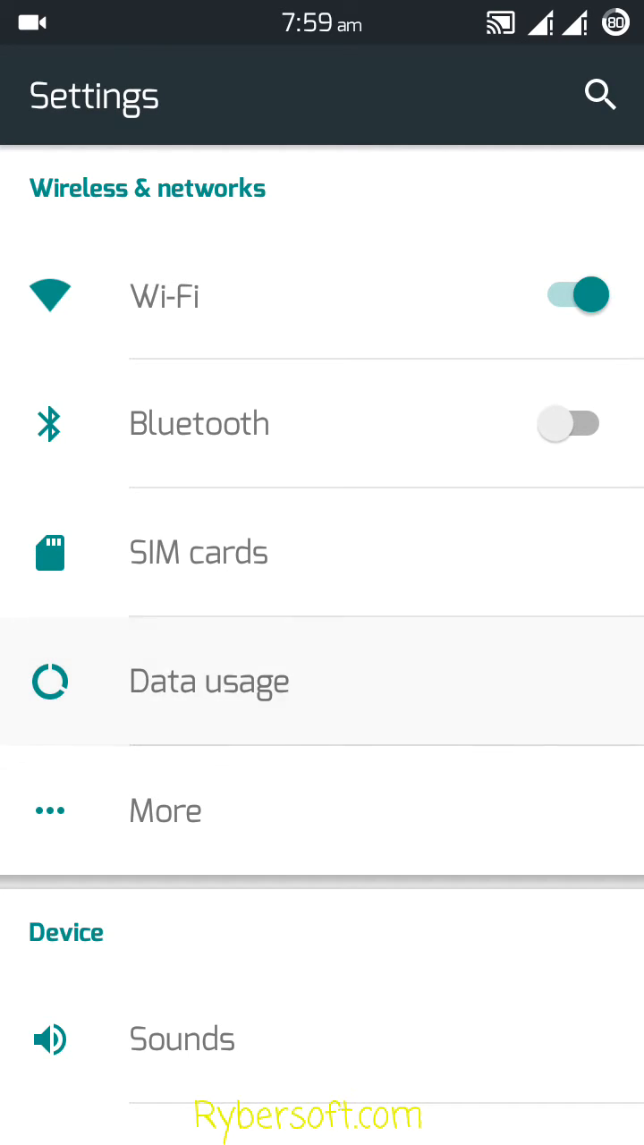
click(207, 680)
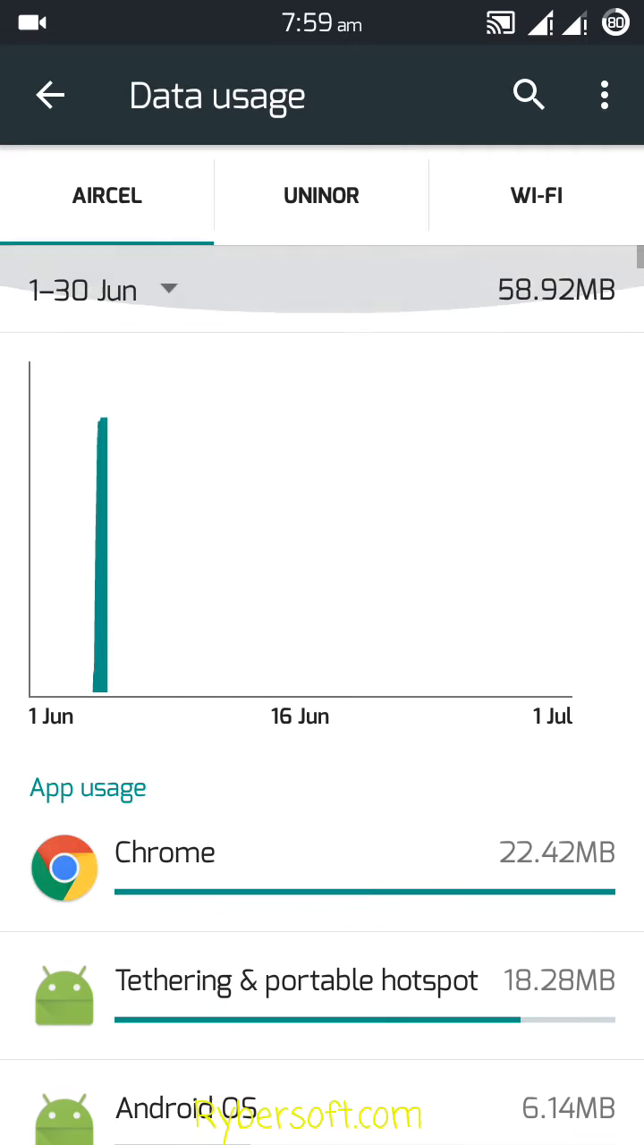
click(604, 97)
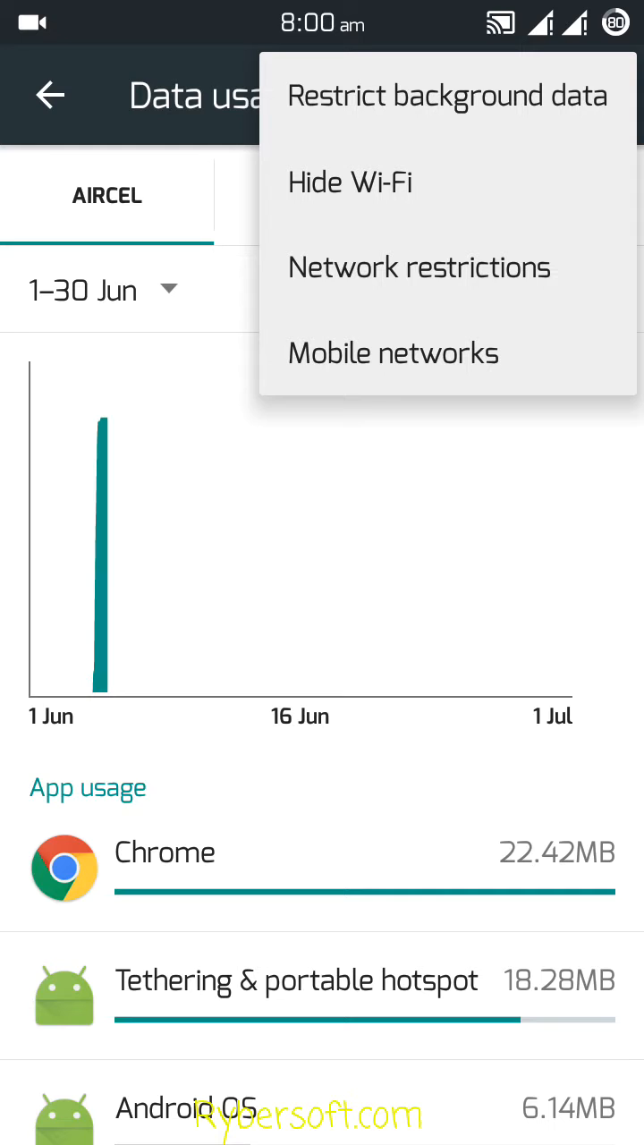
Show the Network restrictions list of metered Wi-Fi networks.
click(419, 268)
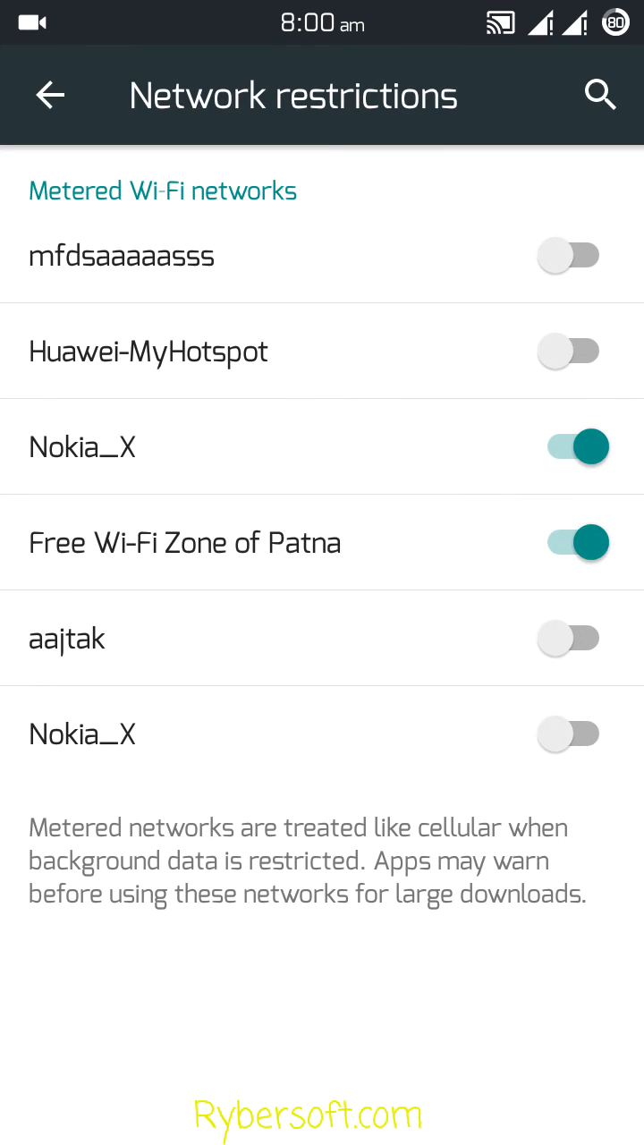
Mark Huawei-MyHotspot and the second Nokia_X as metered Wi-Fi networks.
click(569, 351)
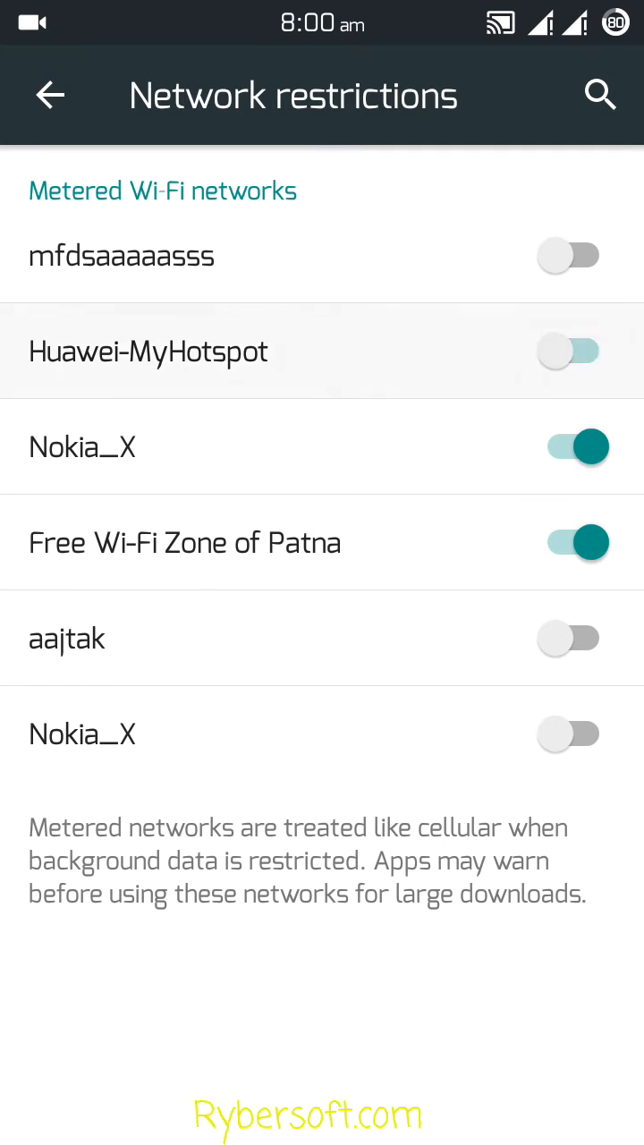
click(569, 350)
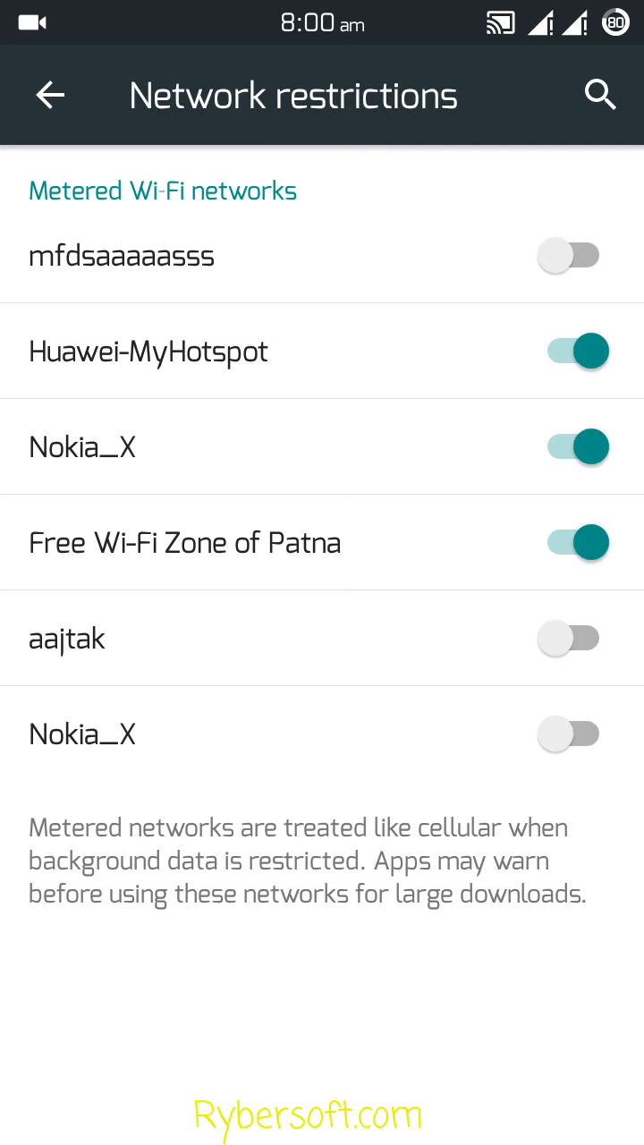
click(573, 734)
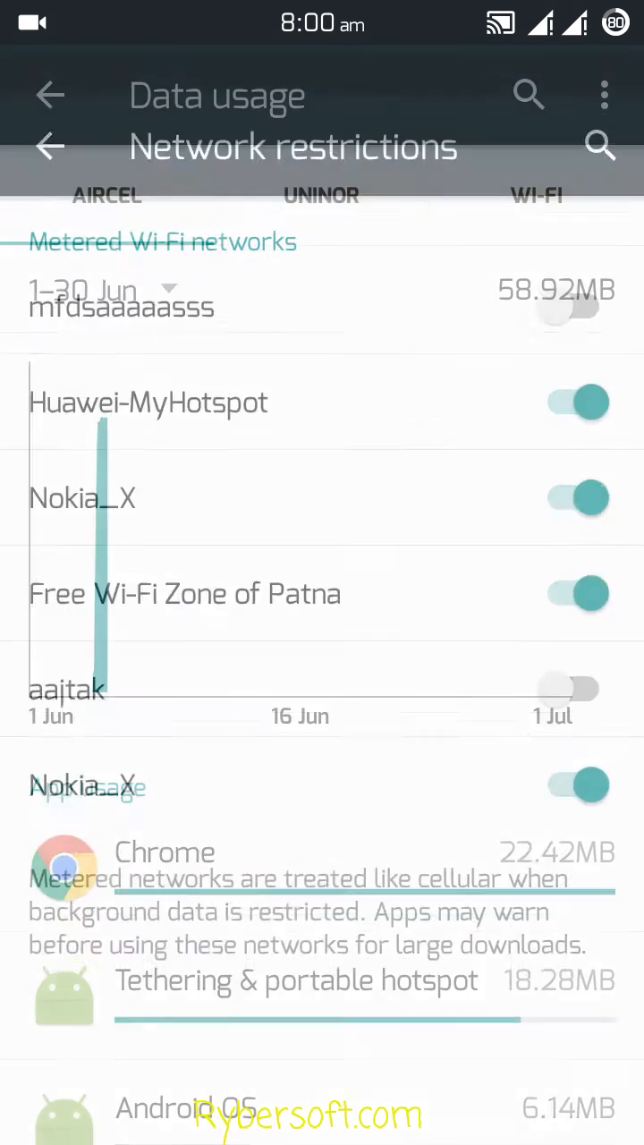
Restrict background data and confirm via the 'Background data restricted' notification.
click(50, 147)
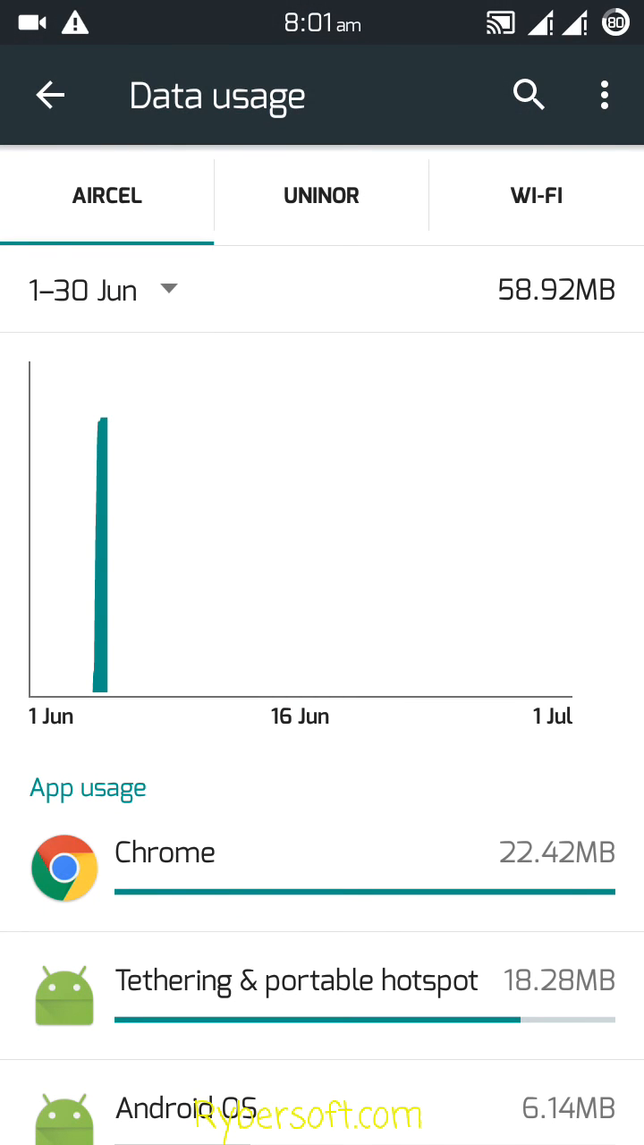
scroll(down, 3)
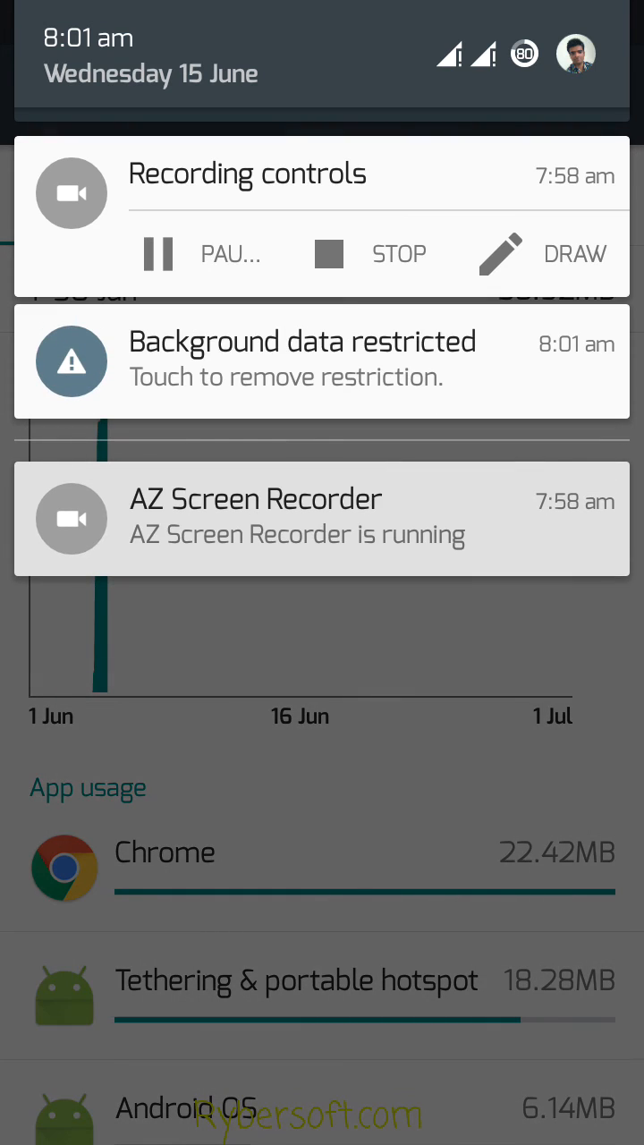